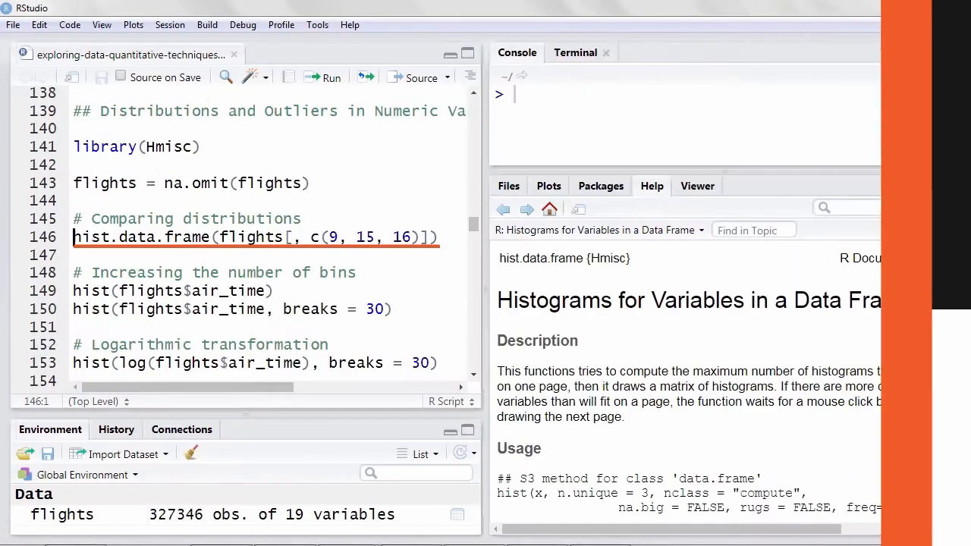
- Run hist.data.frame(flights[, c(9, 15, 16)]) and view the arr_delay, air_time and distance histograms zoomed
{"action": "left_click", "coordinate": [331, 76]}
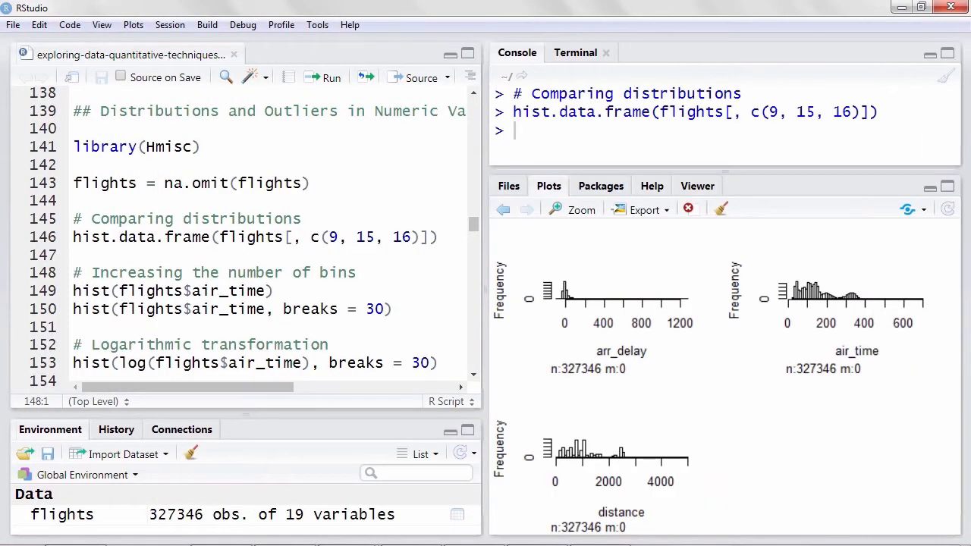
{"action": "left_click", "coordinate": [581, 209]}
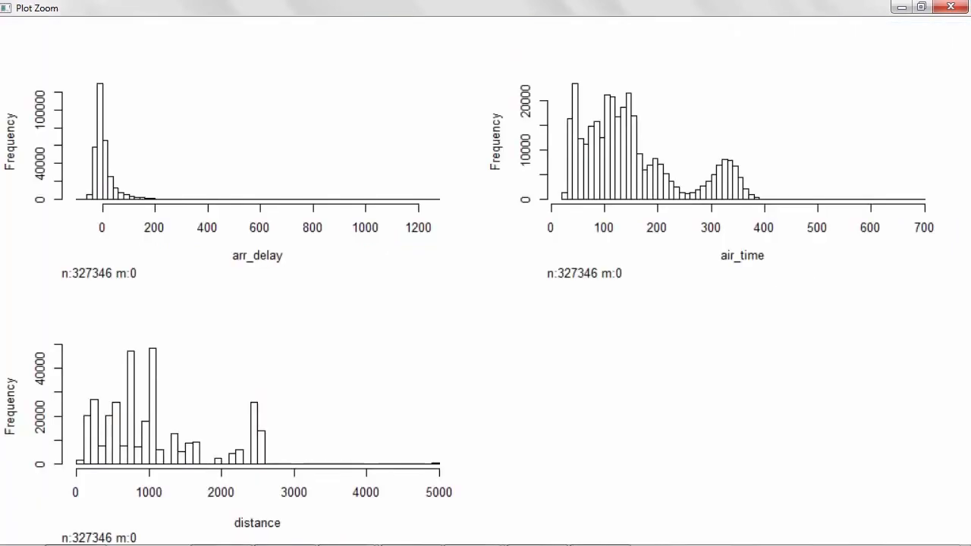